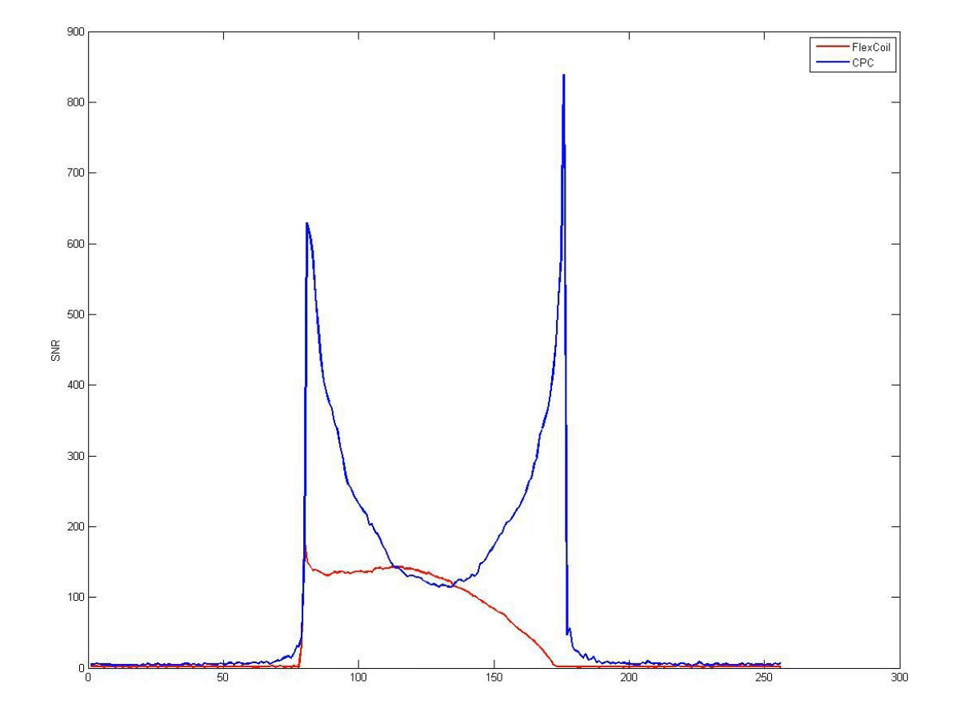
{"action": "left_click", "coordinate": [864, 48]}
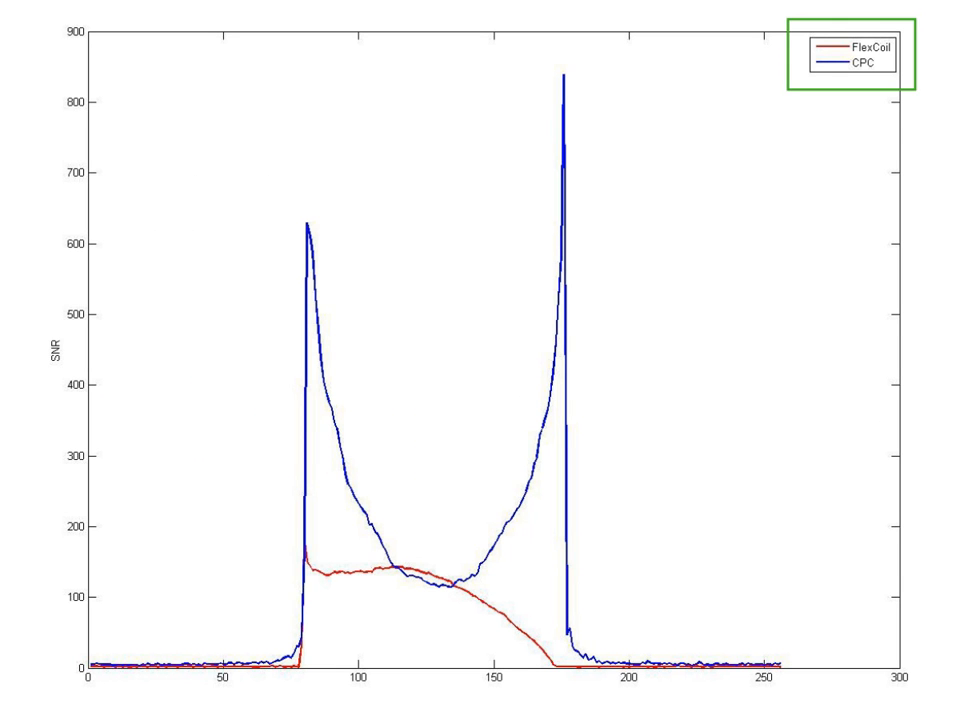